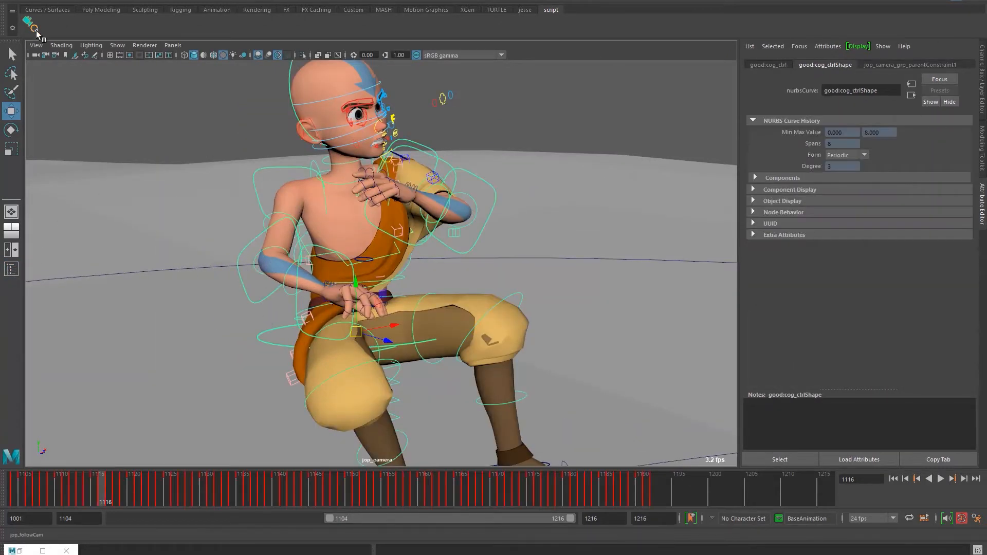
# Open the follow-cam shelf button's menu and choose omit Rotation.
pyautogui.click(32, 24)
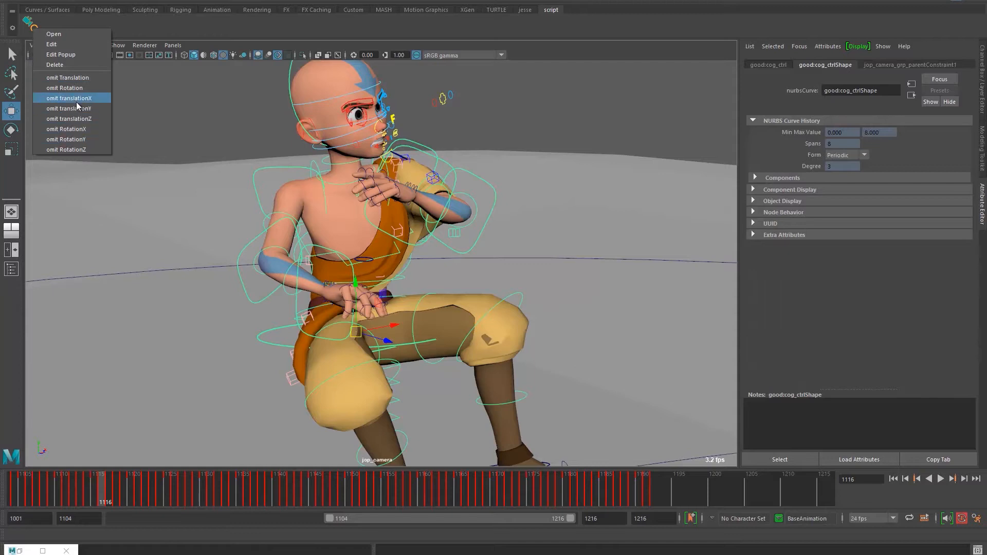
pyautogui.moveTo(64, 87)
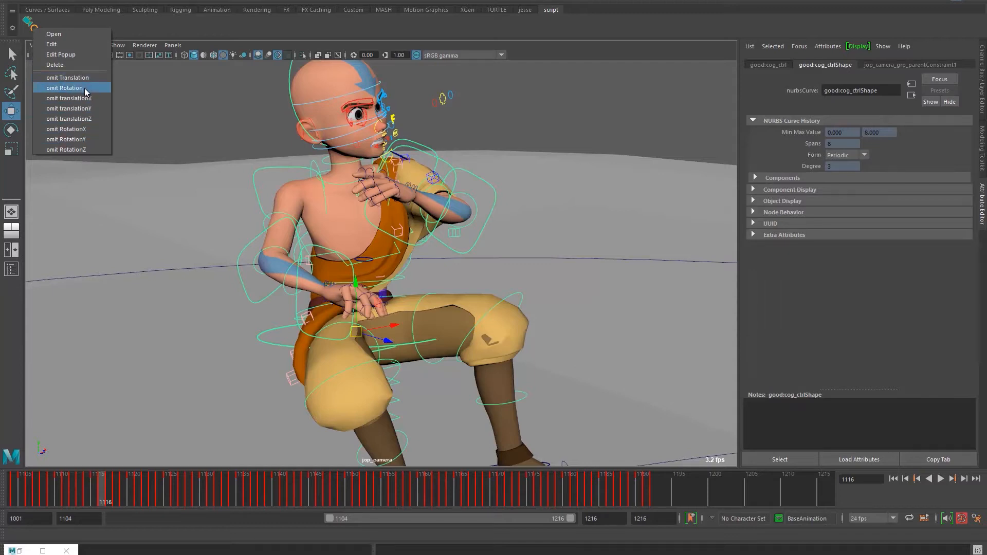
pyautogui.moveTo(69, 107)
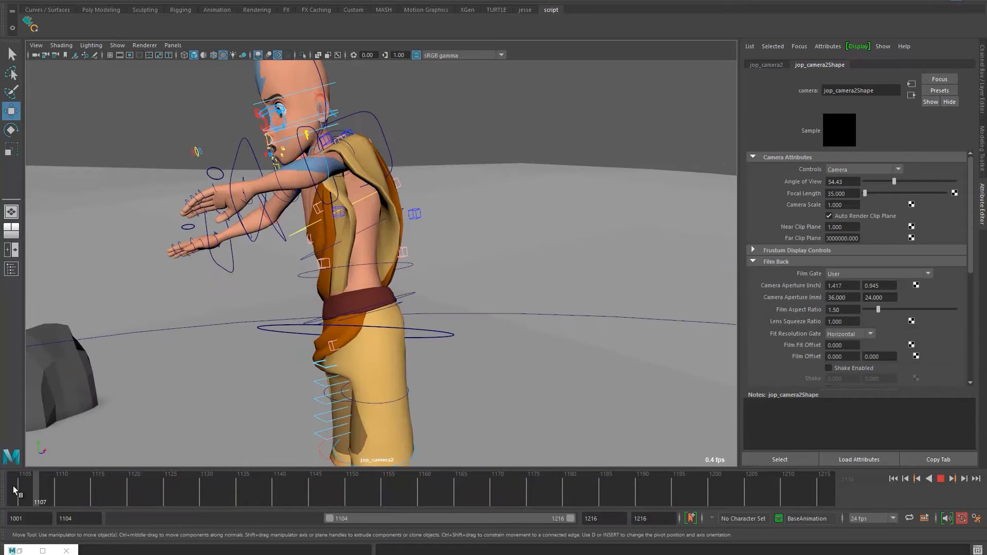
# Scrub the timeline through jop_camera2, watching the character stay framed up to frame 1131.
pyautogui.moveTo(17, 488); pyautogui.dragTo(266, 487)
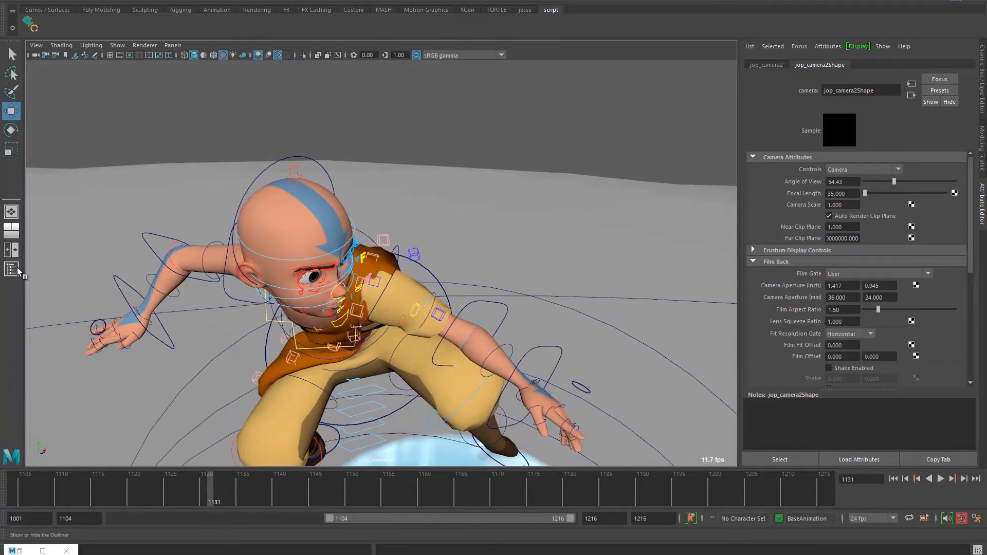
# Show the Outliner, select jop_camera_grp1 and jop_camera_grp, and expand jop_camera_grp.
pyautogui.click(12, 269)
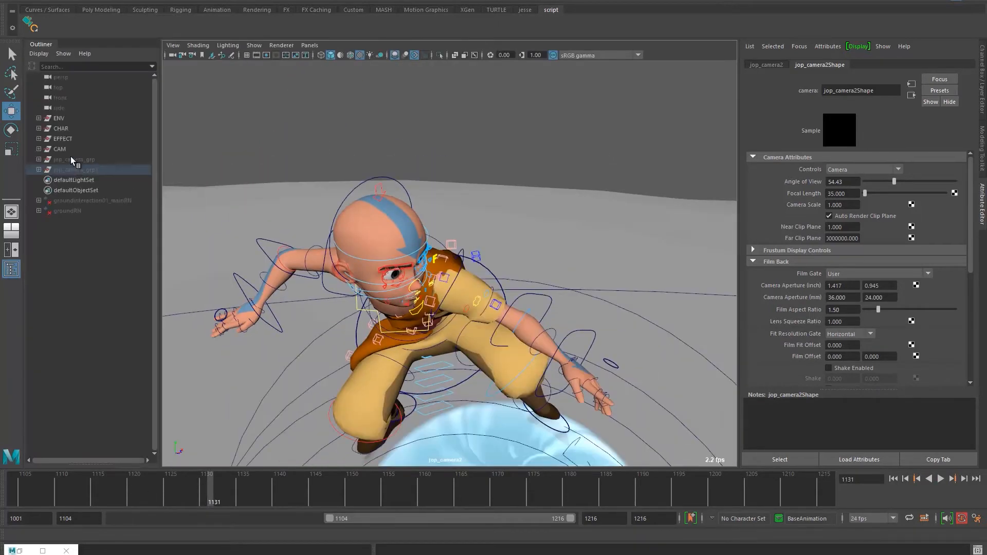
pyautogui.click(73, 160)
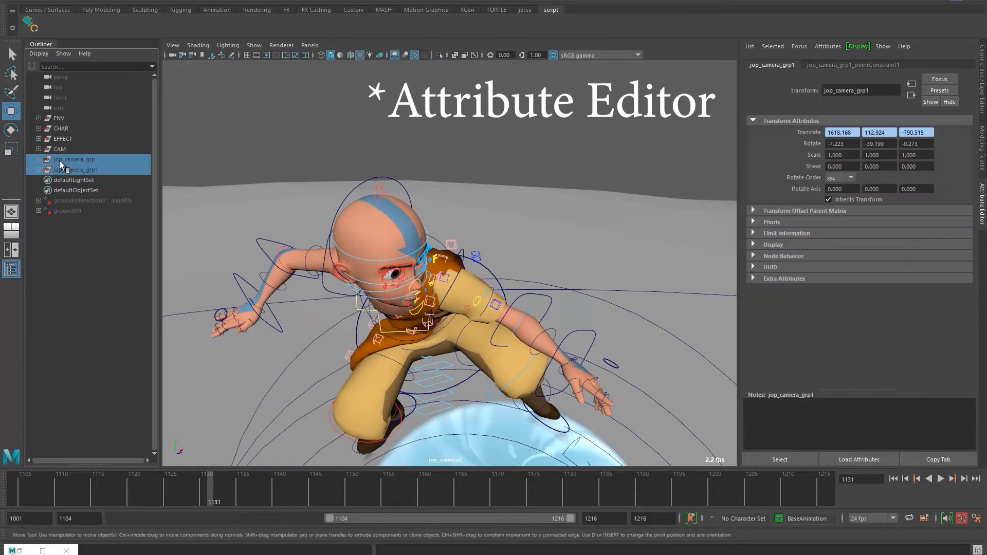
pyautogui.click(73, 159)
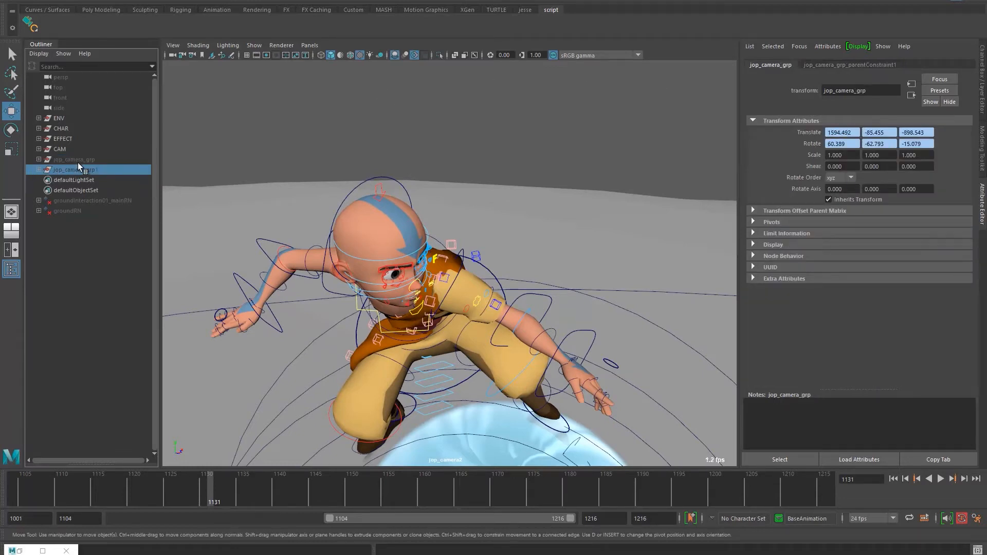
pyautogui.click(39, 159)
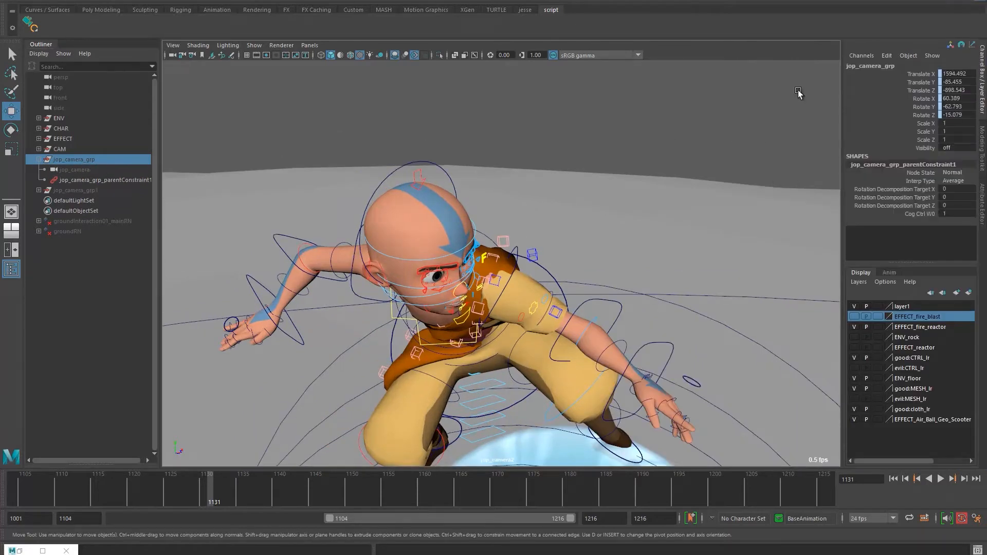
pyautogui.moveTo(390, 340)
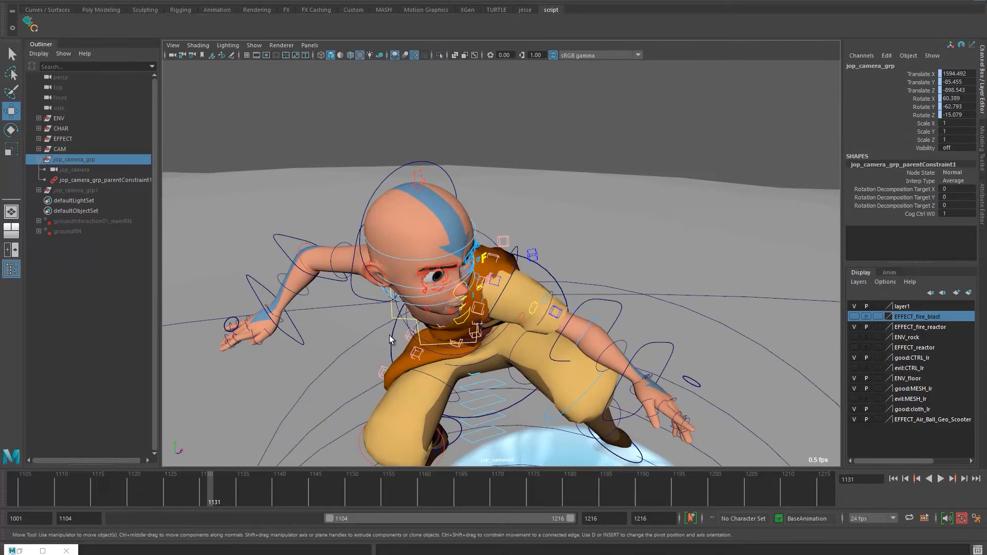
pyautogui.moveTo(85, 169)
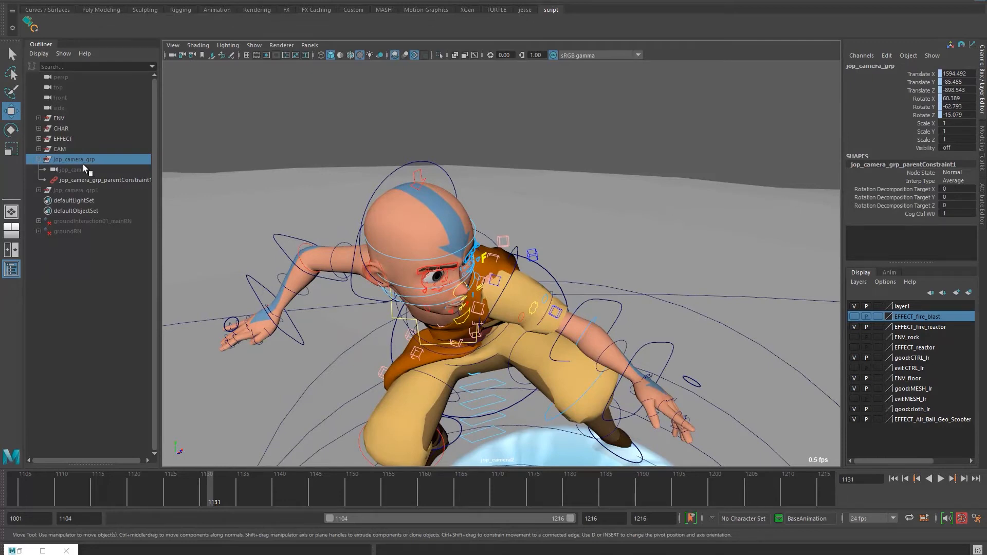
# Select jop_camera and its parent constraint to review their Channel Box values.
pyautogui.click(71, 169)
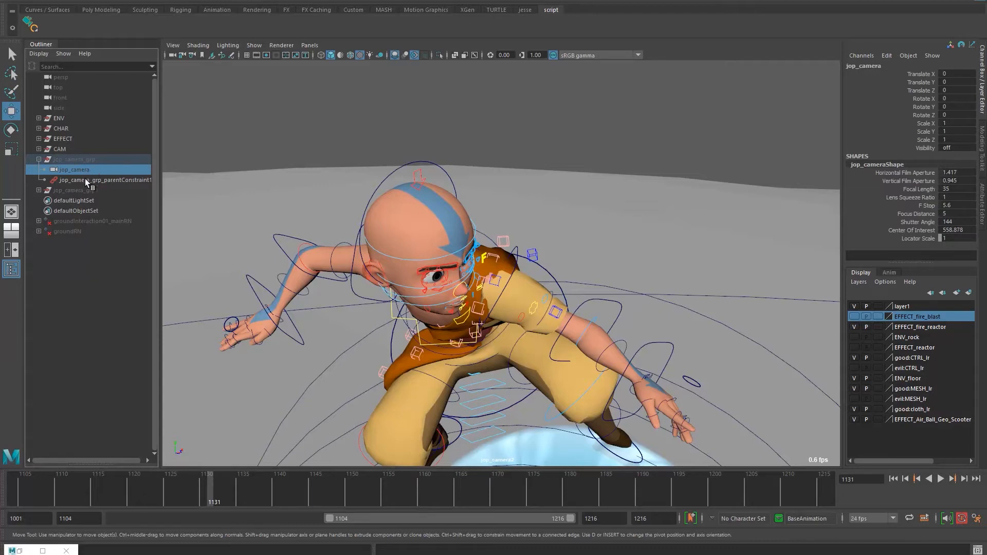
pyautogui.click(75, 190)
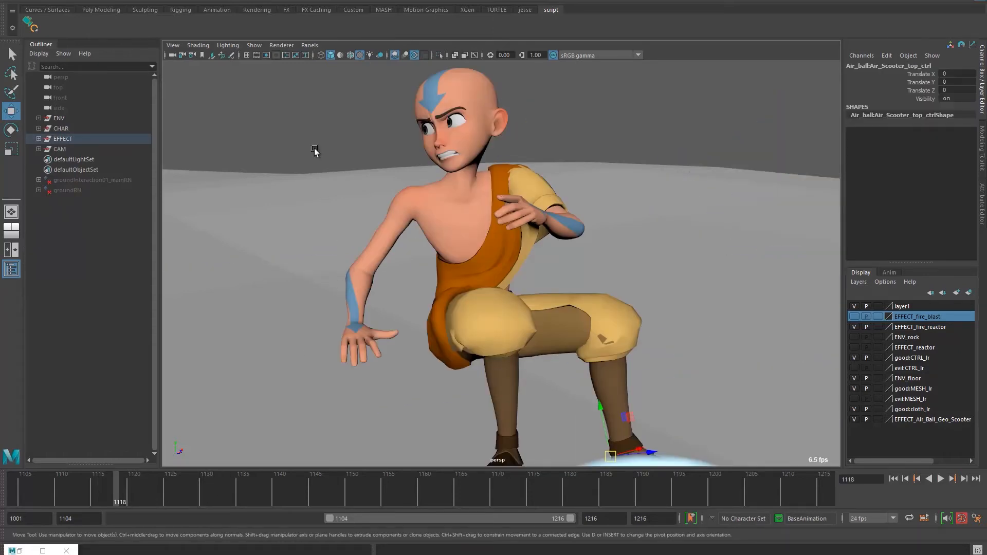
# Switch the viewport to the top orthographic view through the Panels menu.
pyautogui.click(309, 45)
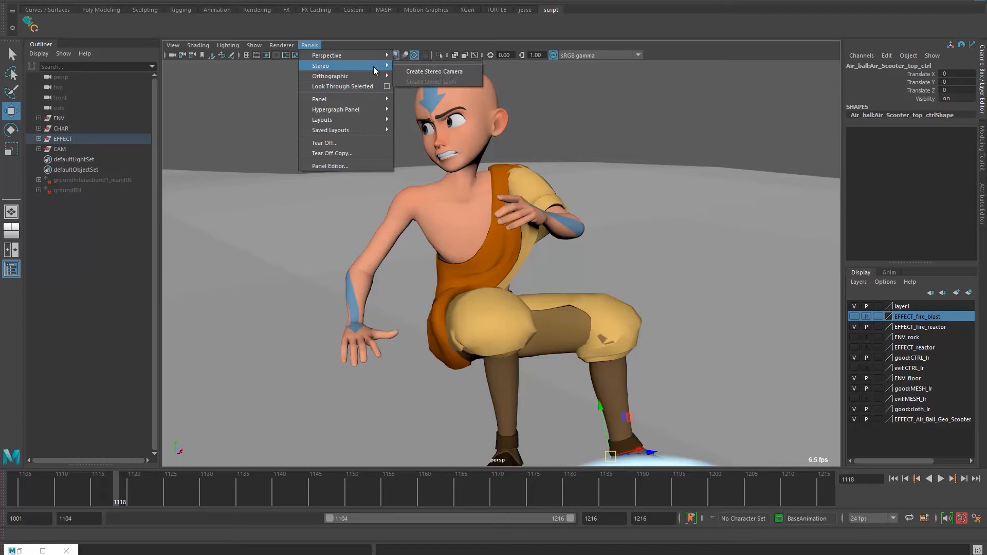
pyautogui.click(409, 99)
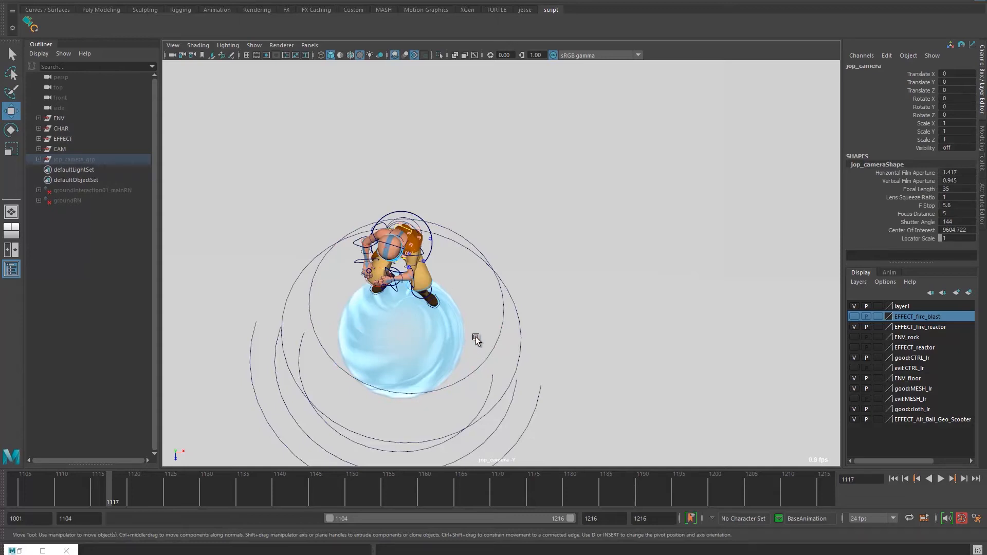
# Play the animation and scrub the timeline through the top-view follow camera.
pyautogui.click(951, 478)
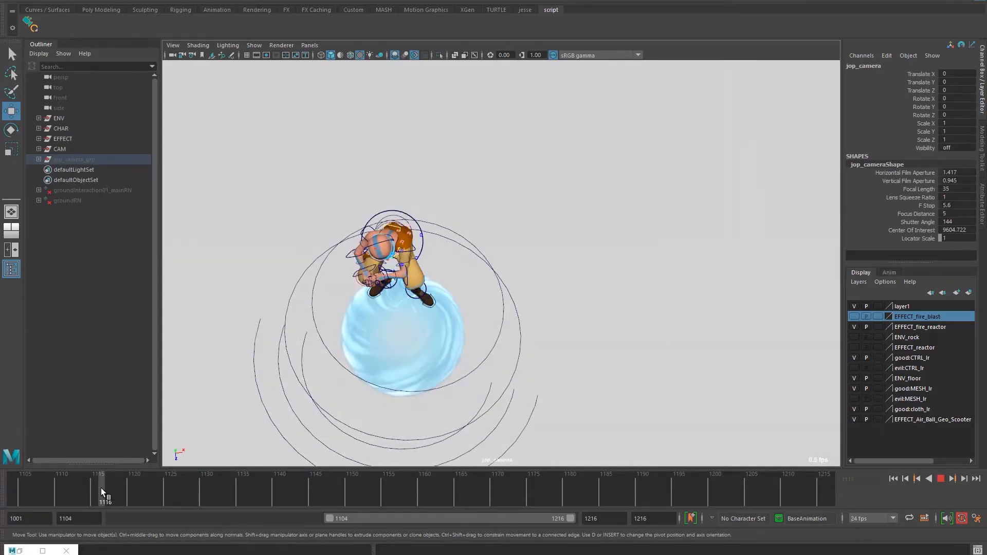
pyautogui.click(244, 484)
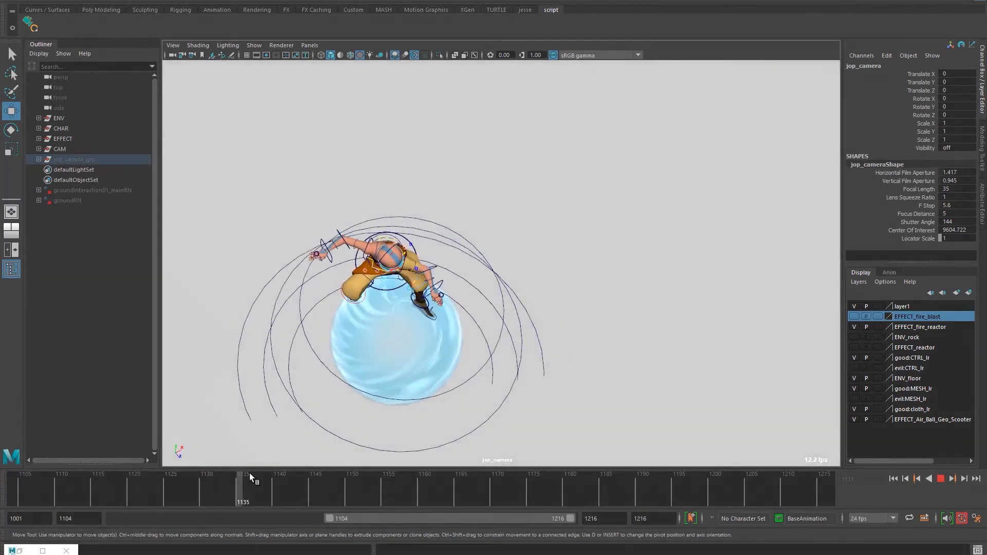
pyautogui.moveTo(244, 484); pyautogui.dragTo(134, 485)
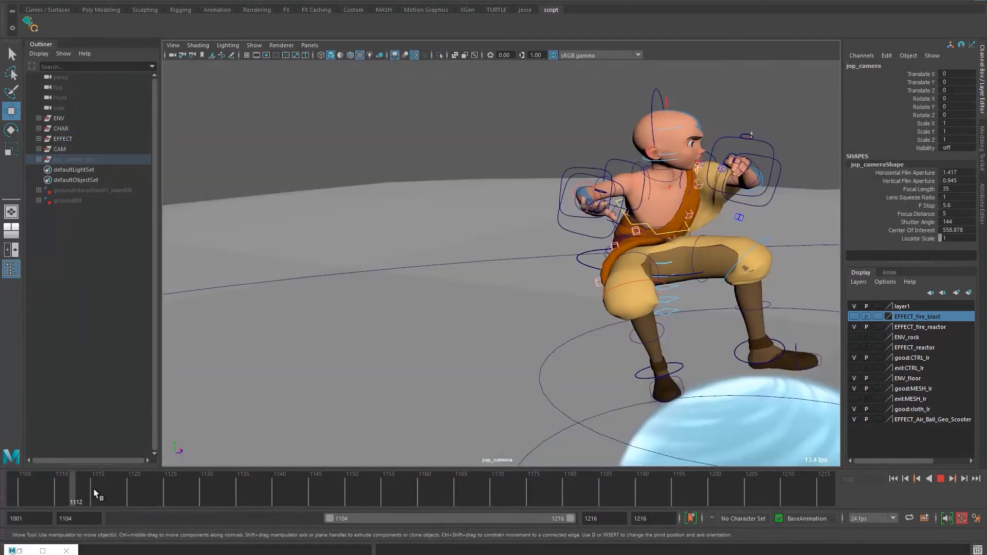
# Scrub from about frame 1112 to 1122 through jop_camera in perspective.
pyautogui.moveTo(98, 494); pyautogui.dragTo(158, 497)
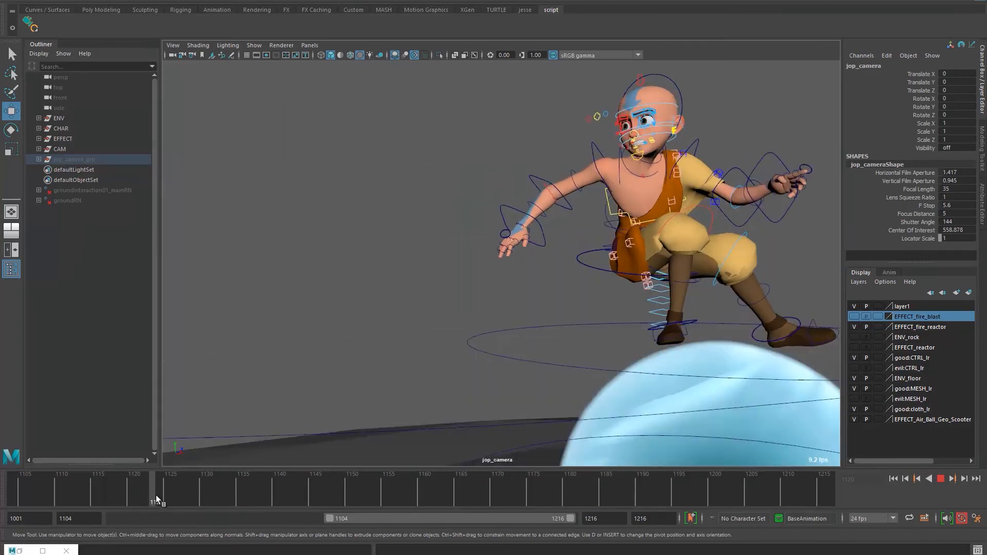